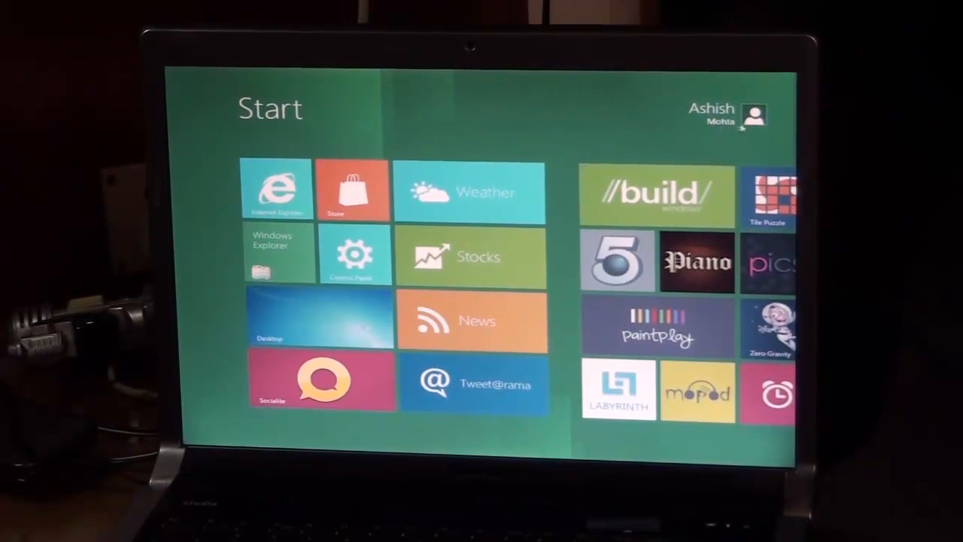
Launch Control Panel from the Start screen and bring the settings list toward Sync PC Settings.
left_click(752, 114)
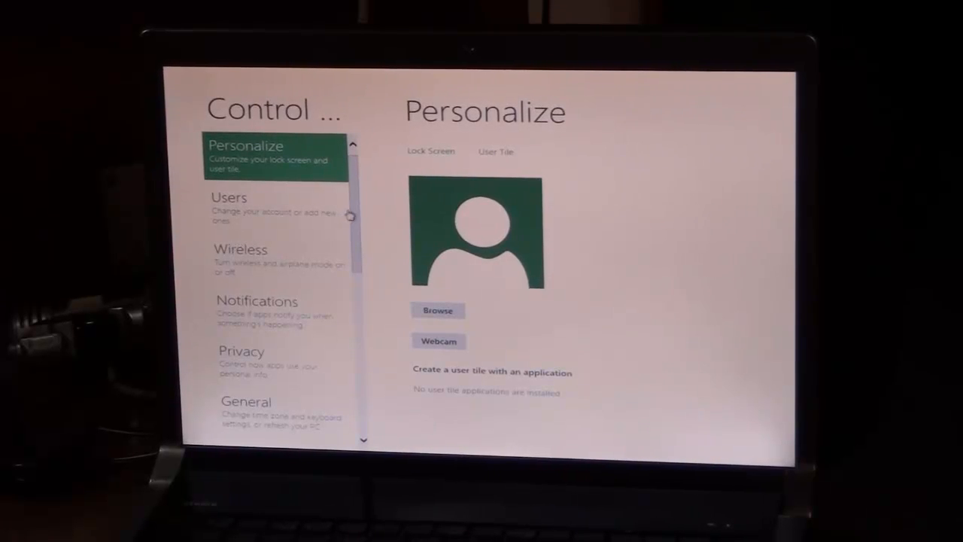
scroll("down", 3)
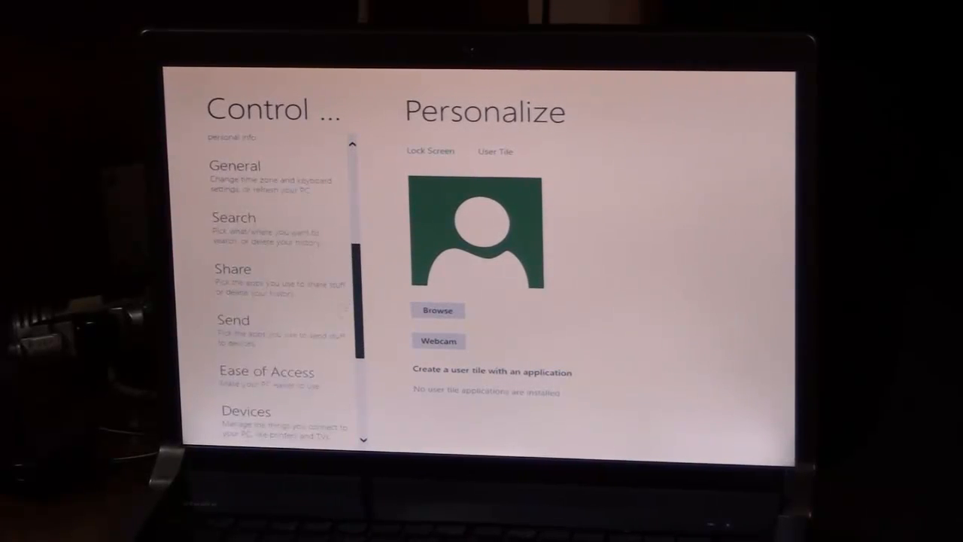
scroll("down", 3)
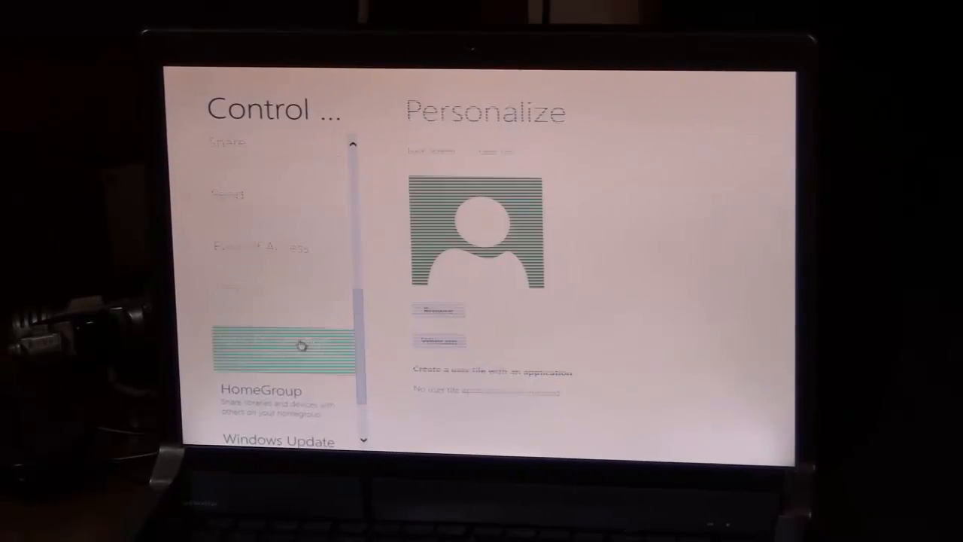
Review Sync PC Settings, checking sync, personalization and theme toggles are all On.
left_click(285, 340)
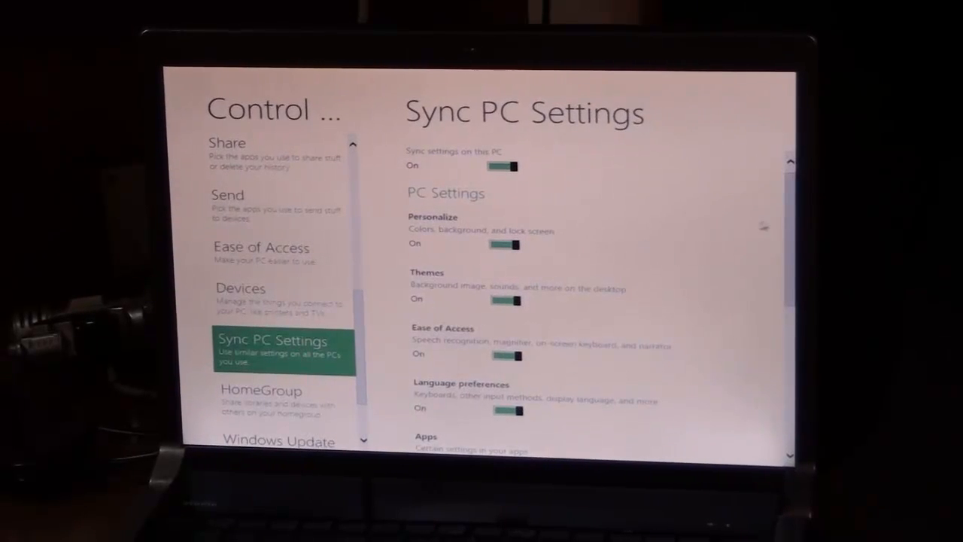
scroll("down", 3)
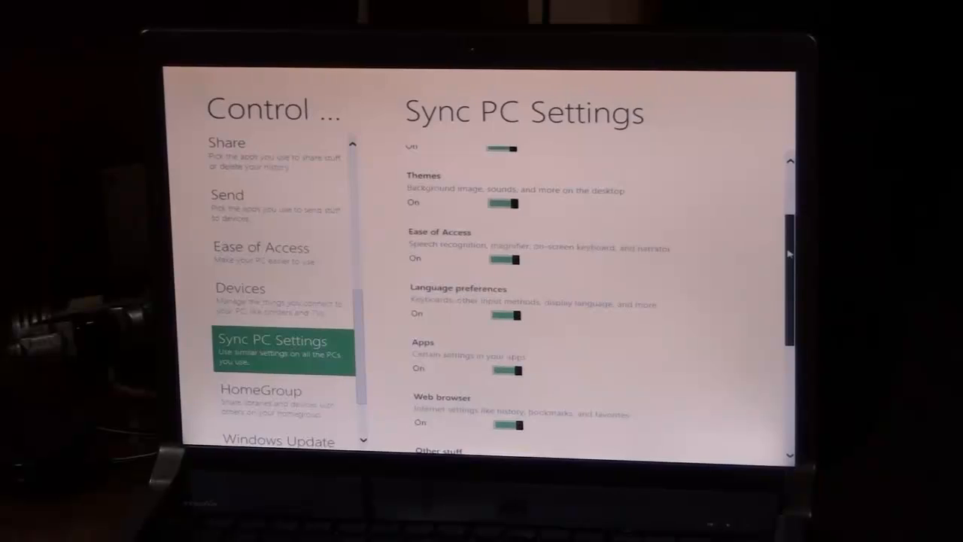
scroll("down", 3)
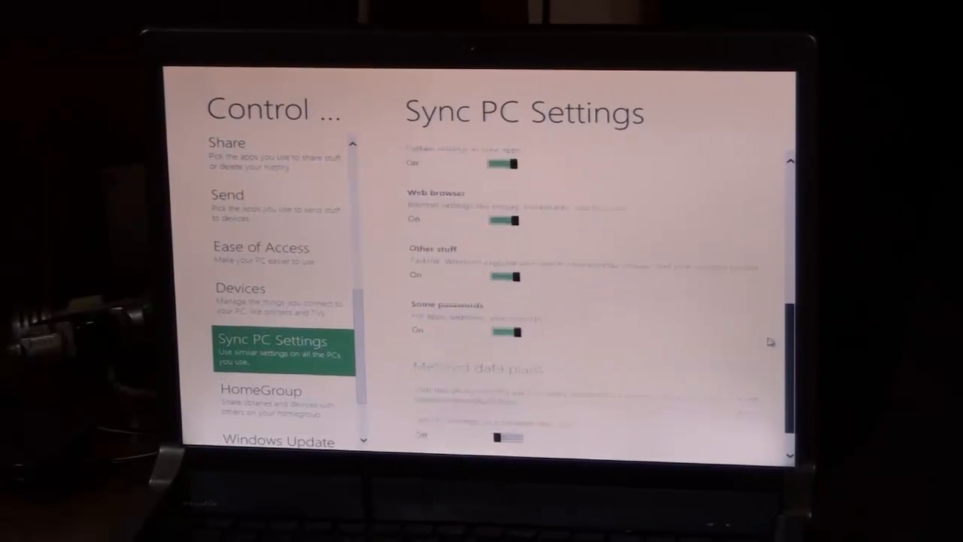
scroll("down", 3)
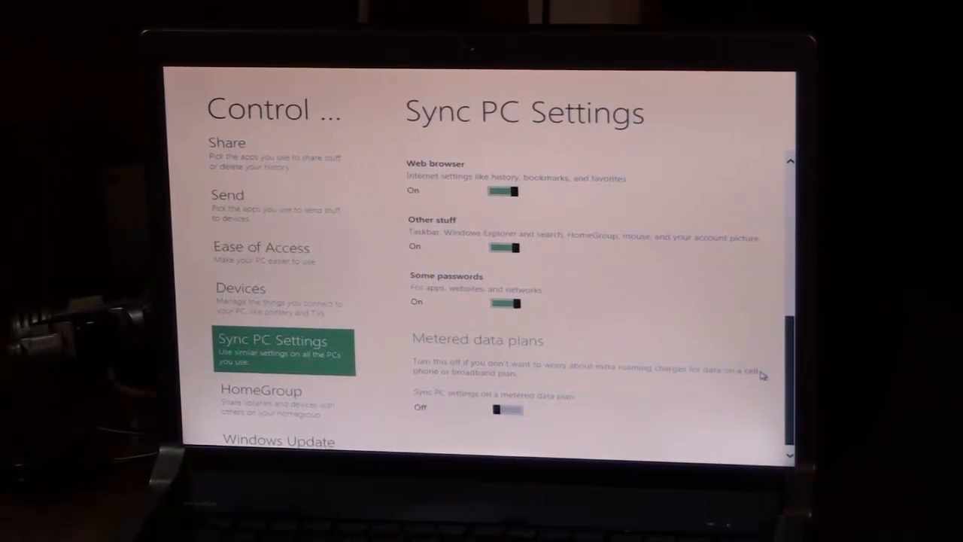
scroll("up", 3)
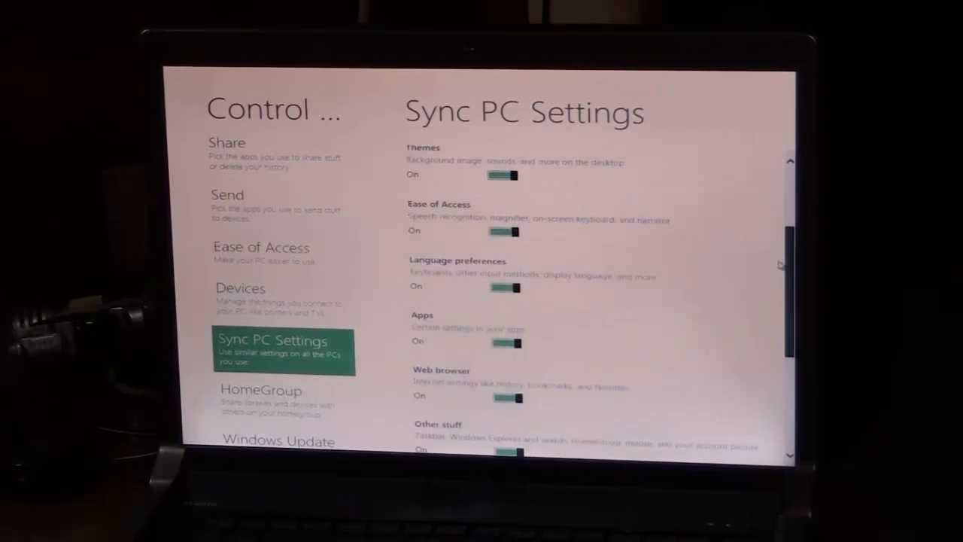
scroll("up", 3)
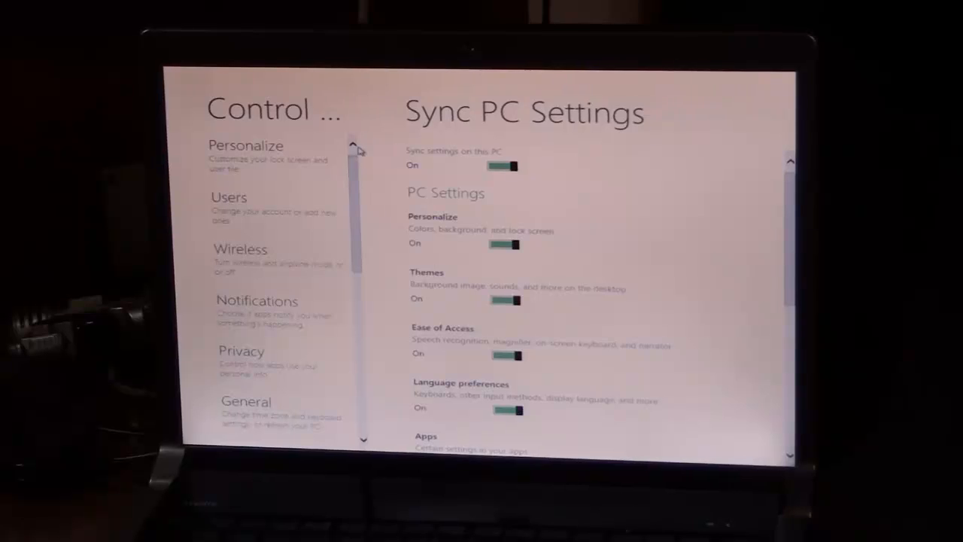
mouse_move(274, 158)
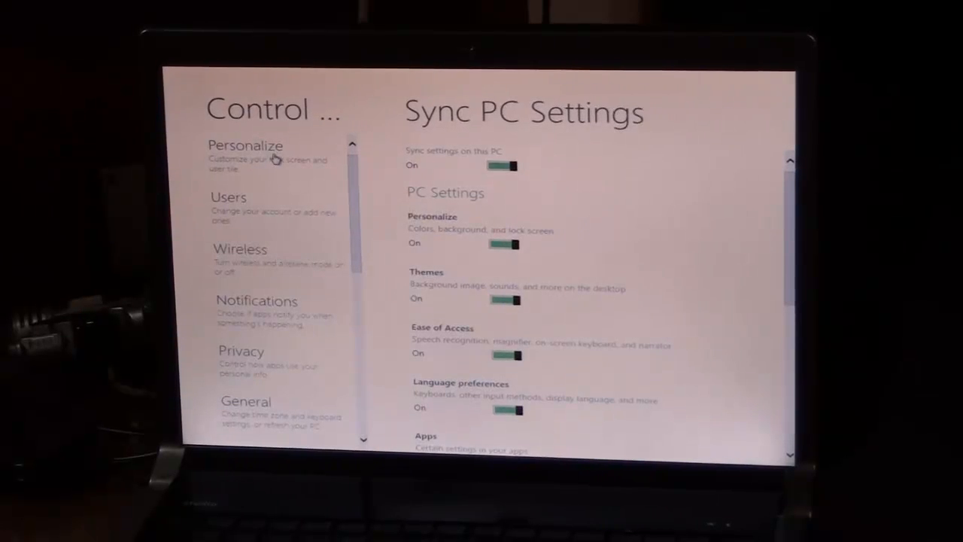
On Personalize's Lock Screen page, pick the green clover photo as the lock screen picture.
left_click(245, 150)
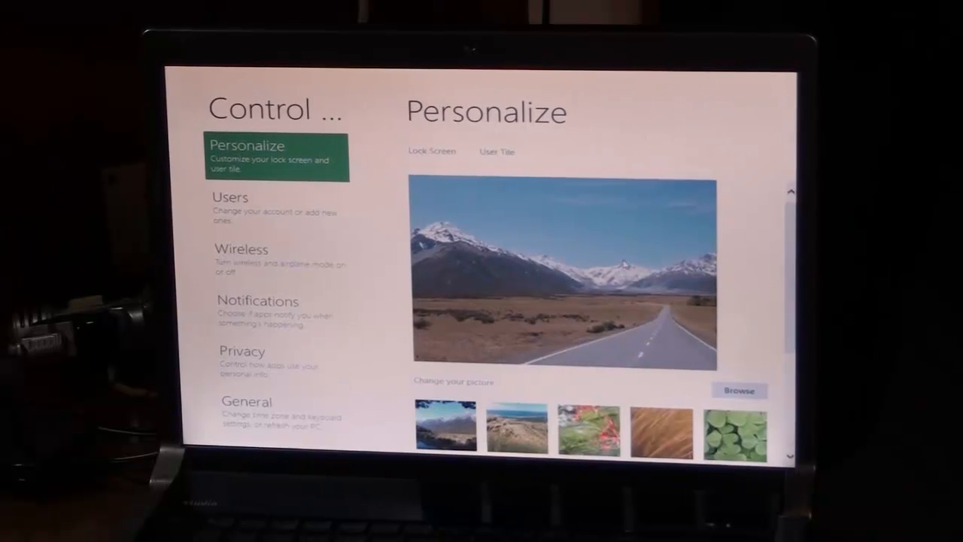
scroll("down", 3)
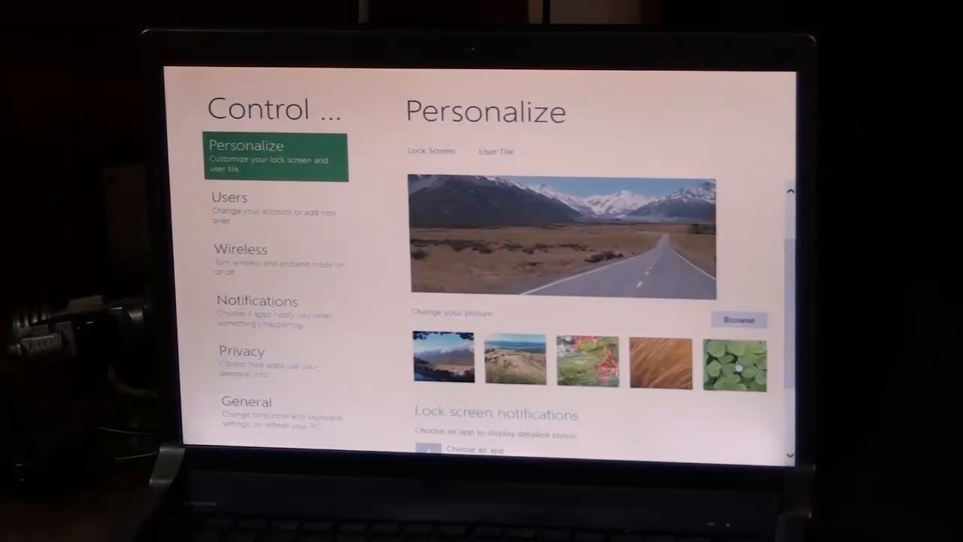
left_click(734, 363)
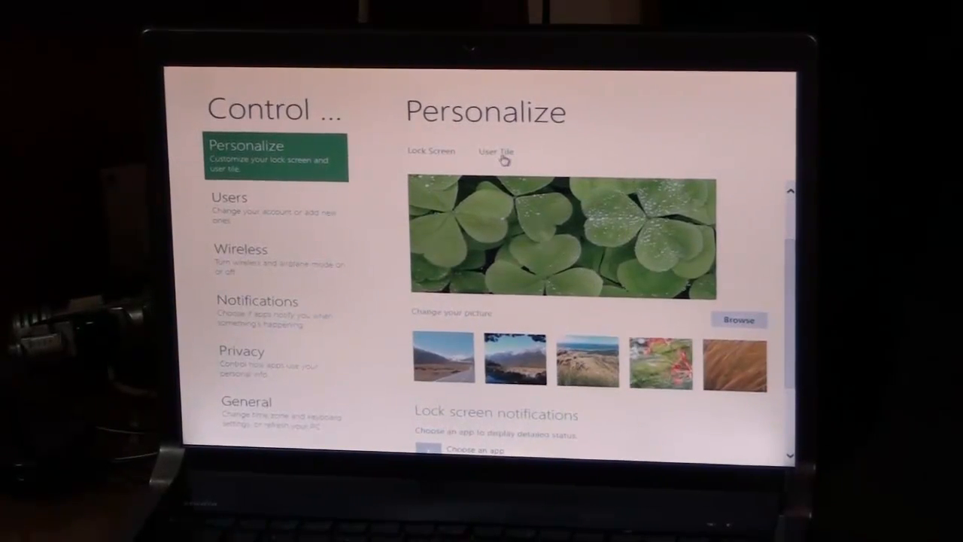
Capture a webcam photo as the user tile, then view it on the Users page.
left_click(497, 152)
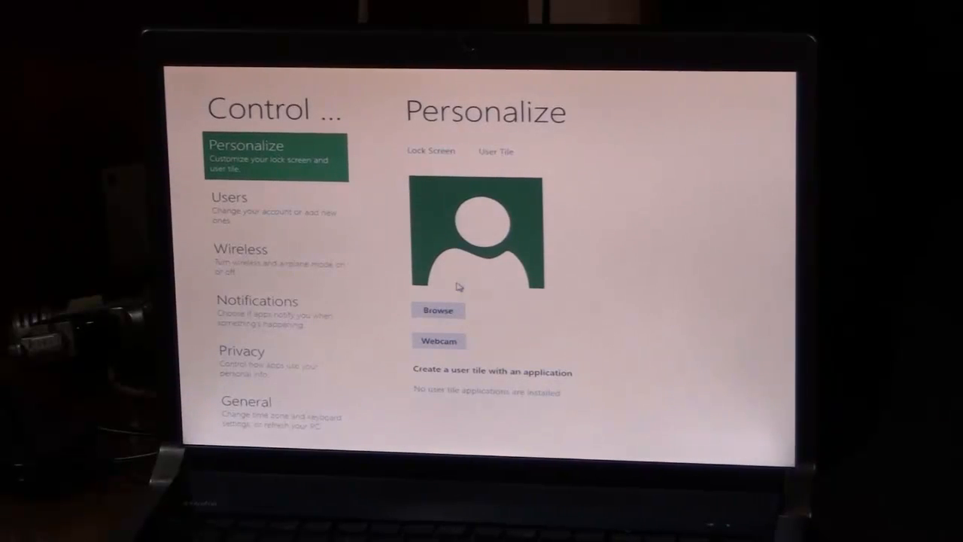
left_click(439, 340)
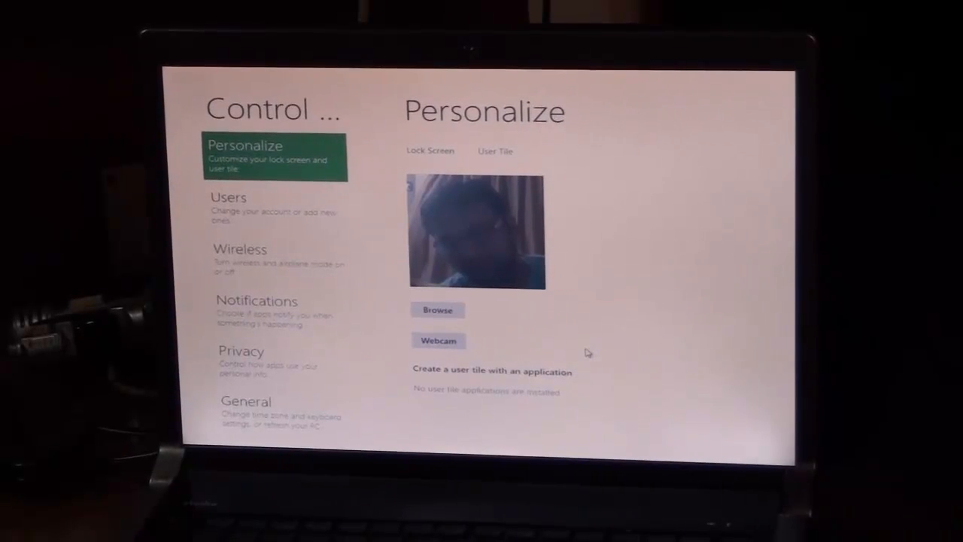
mouse_move(554, 312)
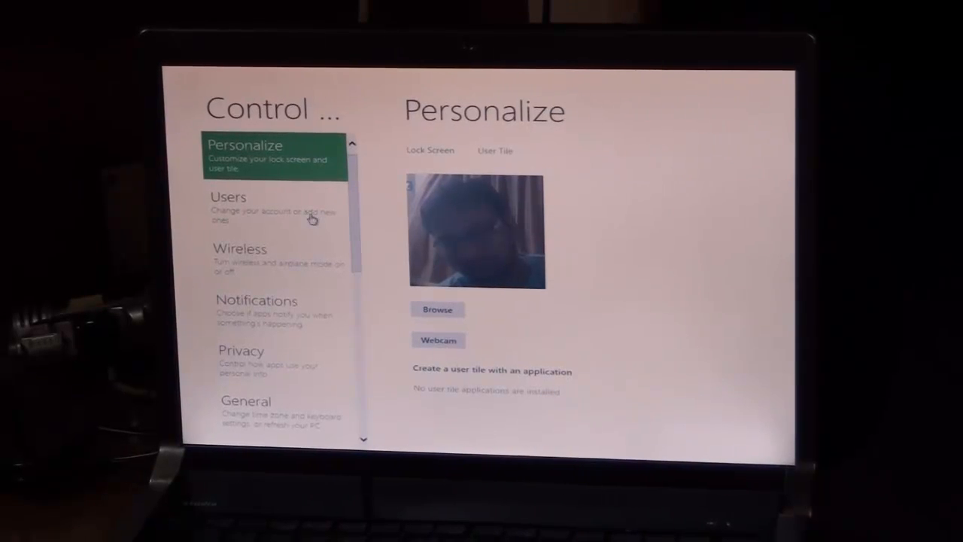
left_click(256, 207)
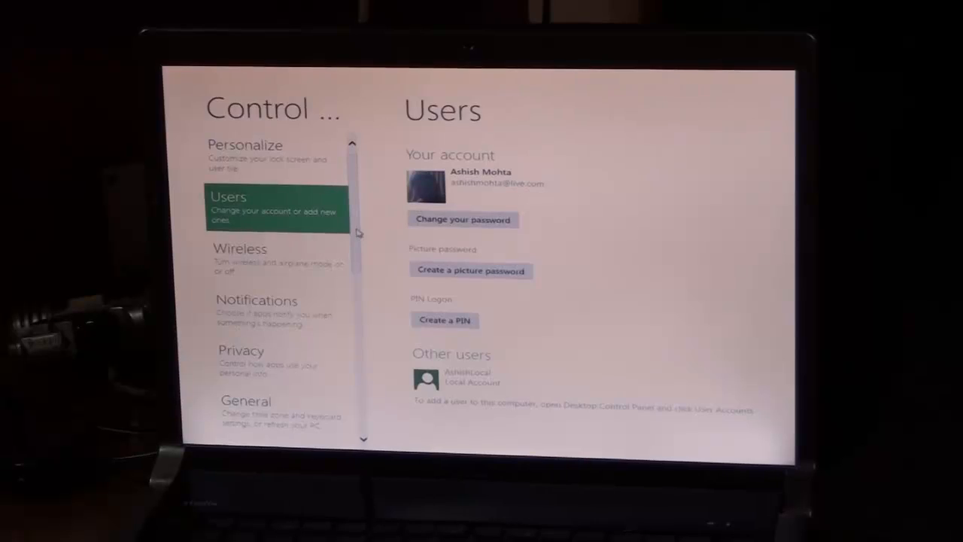
Look over the Users page before heading to the classic desktop.
scroll("down", 3)
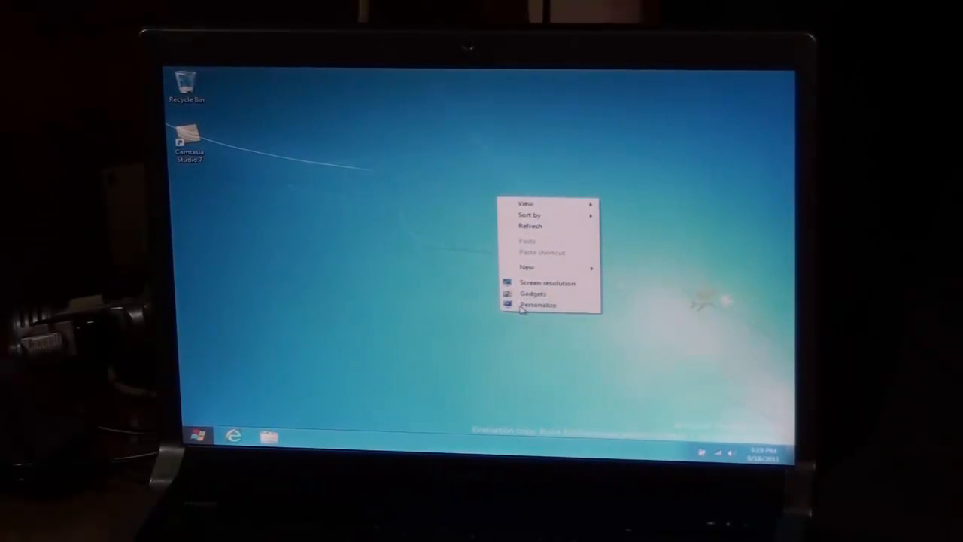
In Desktop Background, choose the Pictures Library as the picture location.
left_click(539, 304)
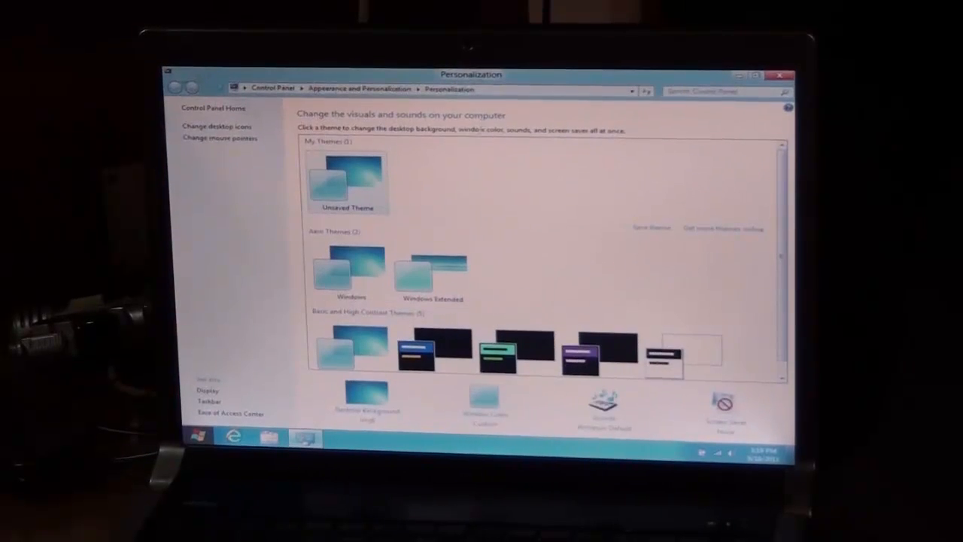
left_click(367, 394)
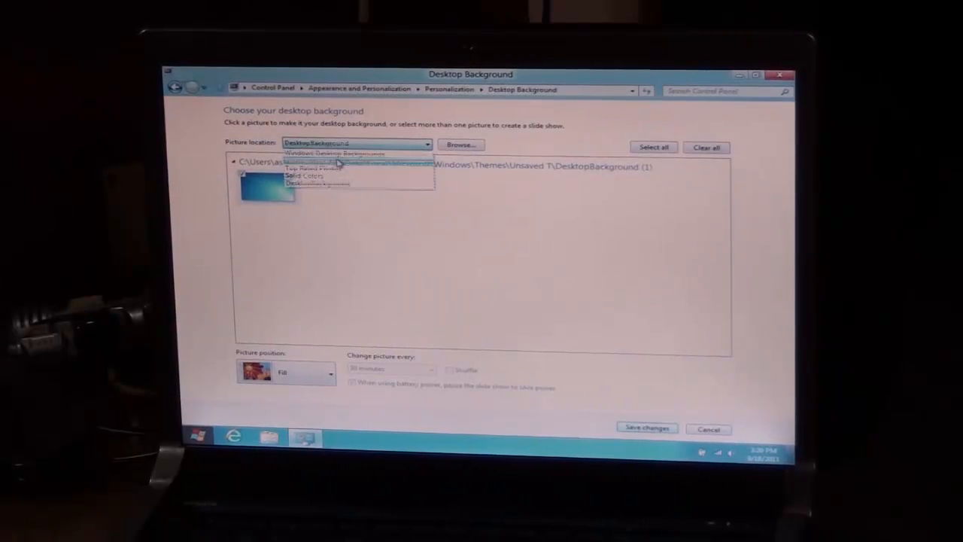
left_click(323, 164)
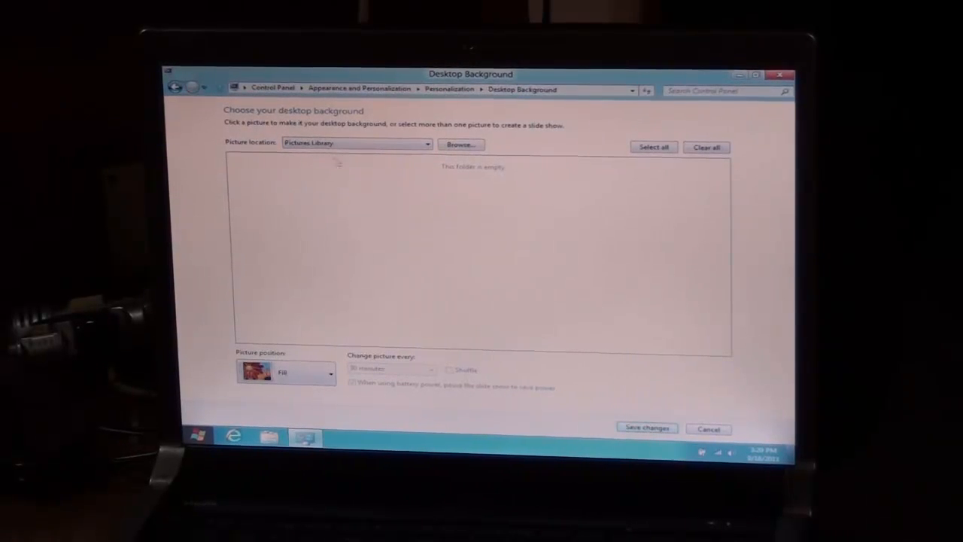
left_click(427, 144)
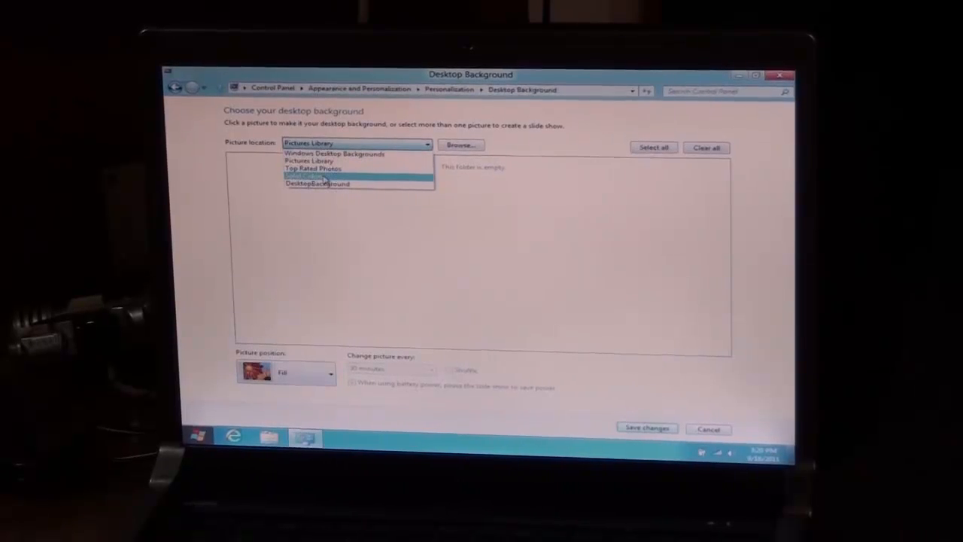
left_click(310, 169)
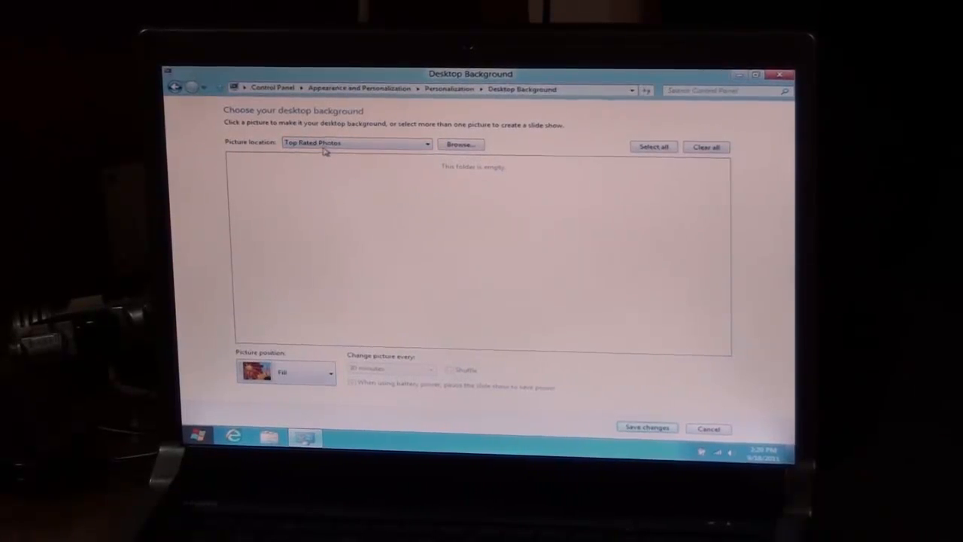
Save the background change, leaving a second unsaved theme in Personalization.
left_click(353, 143)
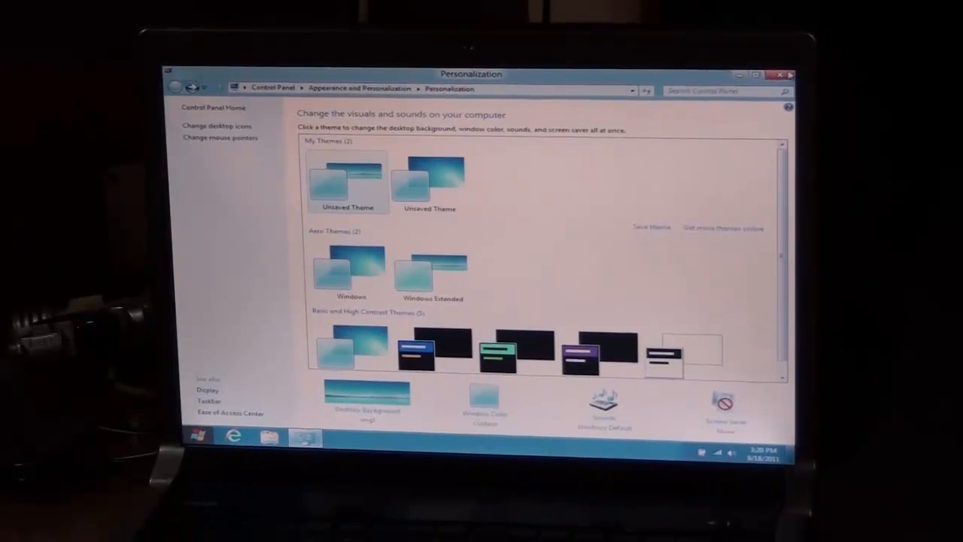
left_click(789, 76)
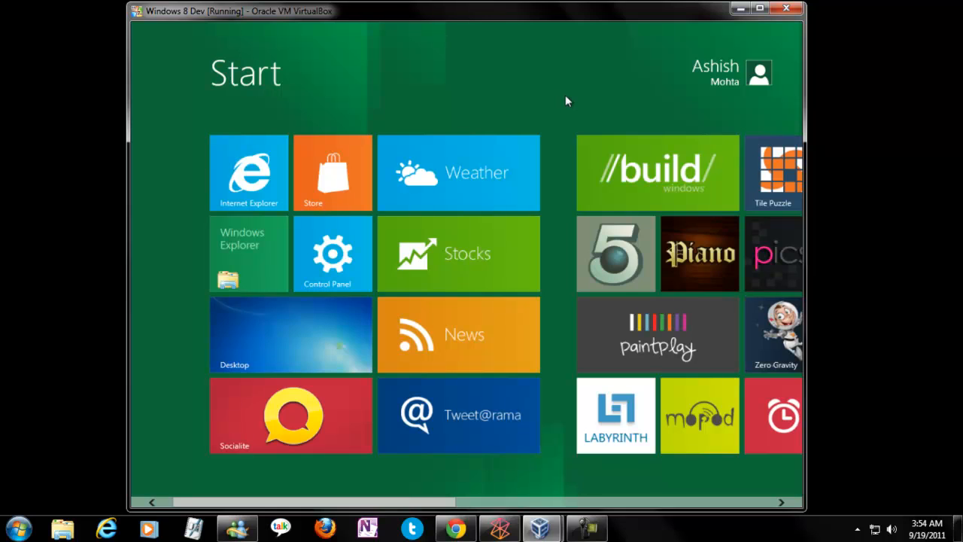
mouse_move(749, 93)
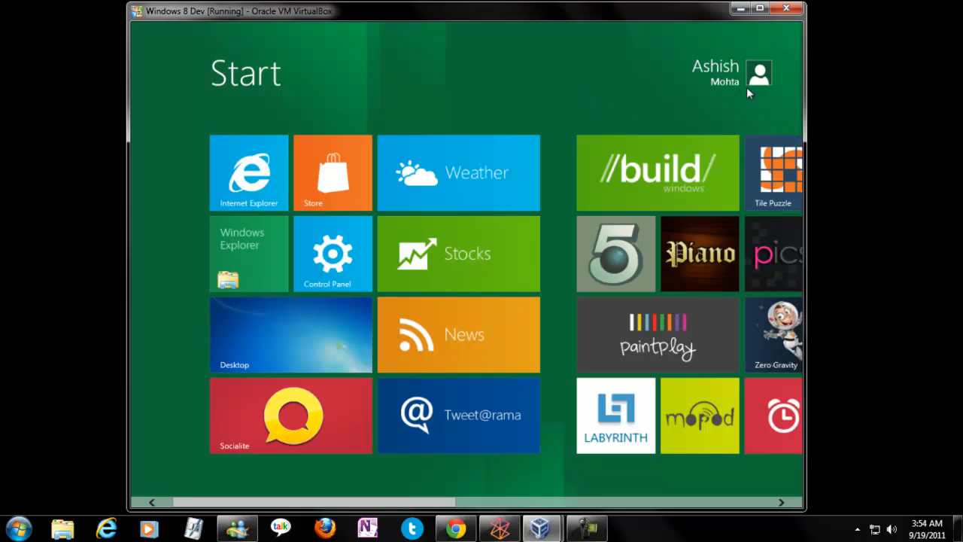
mouse_move(653, 121)
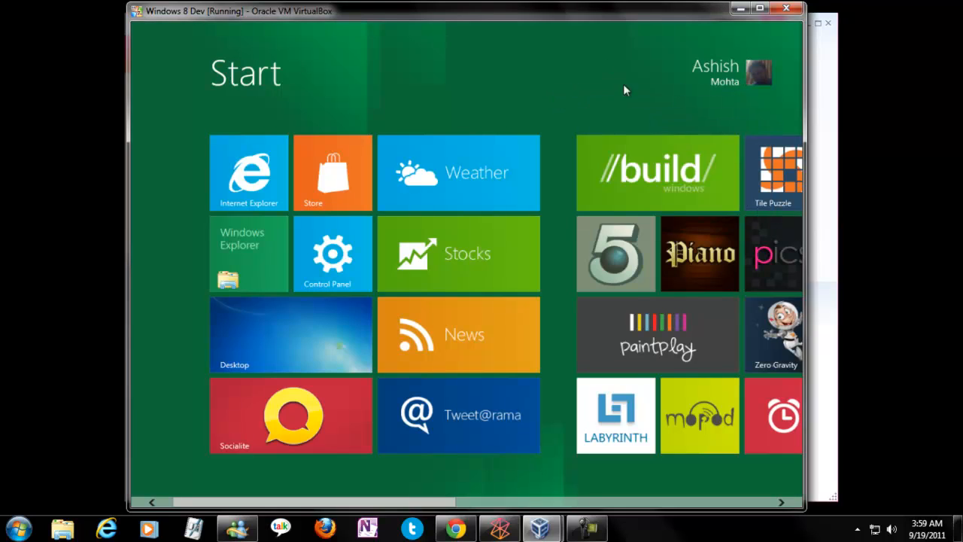
From the second PC's account menu, choose Change user tile to reach Personalize.
left_click(758, 72)
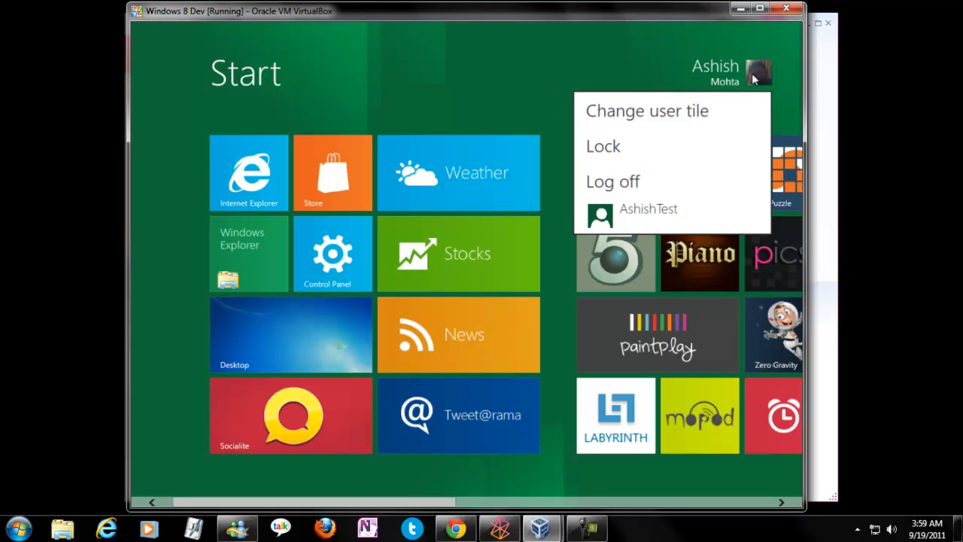
left_click(573, 203)
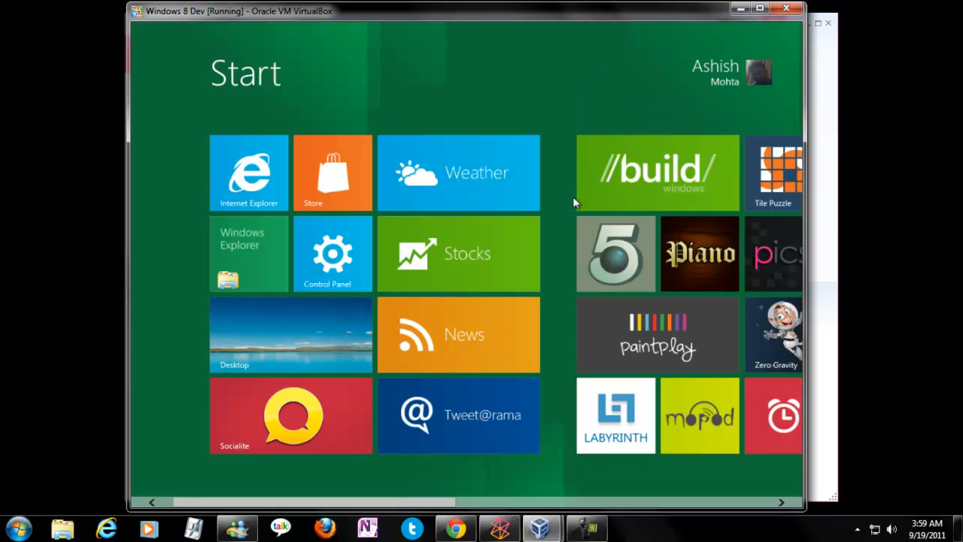
left_click(729, 73)
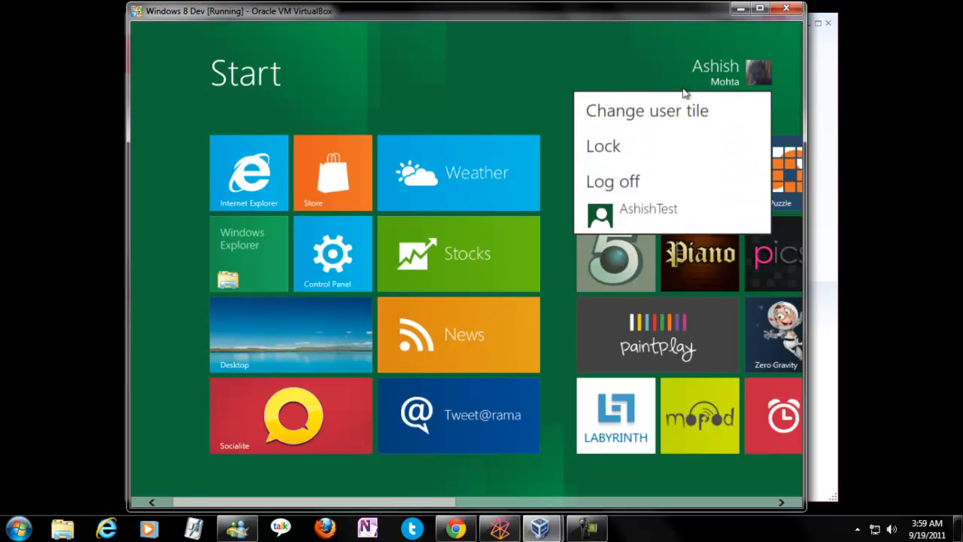
left_click(647, 111)
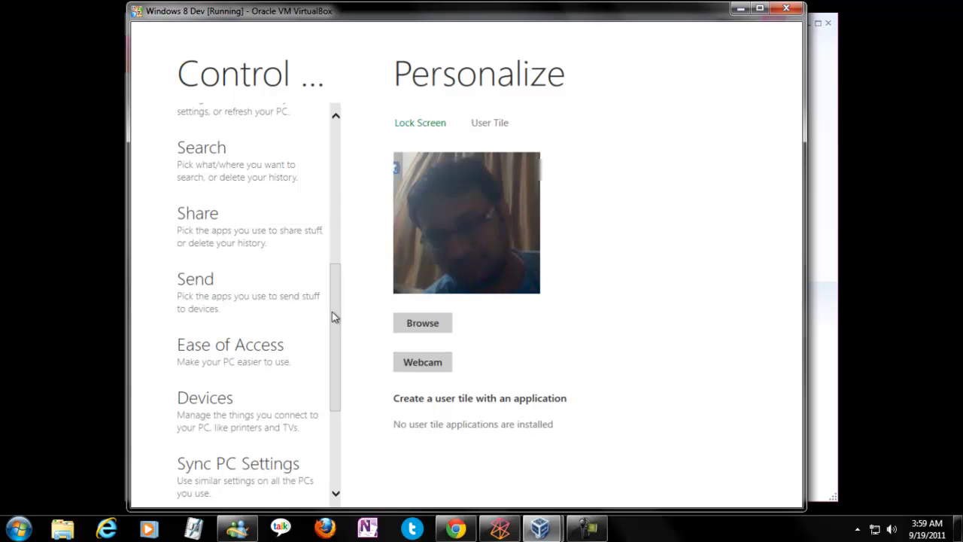
Show the Users page confirming the synced webcam account picture on the second PC.
scroll("up", 3)
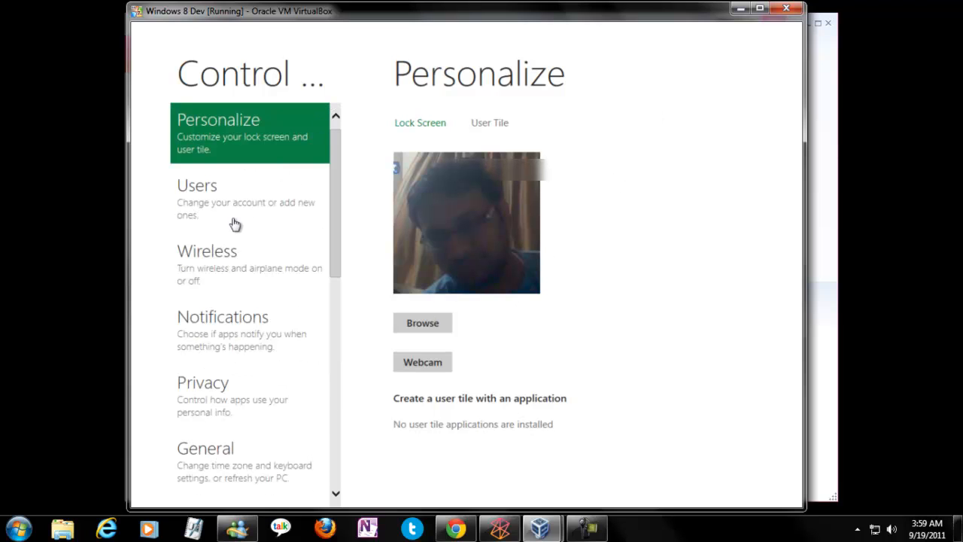
left_click(218, 198)
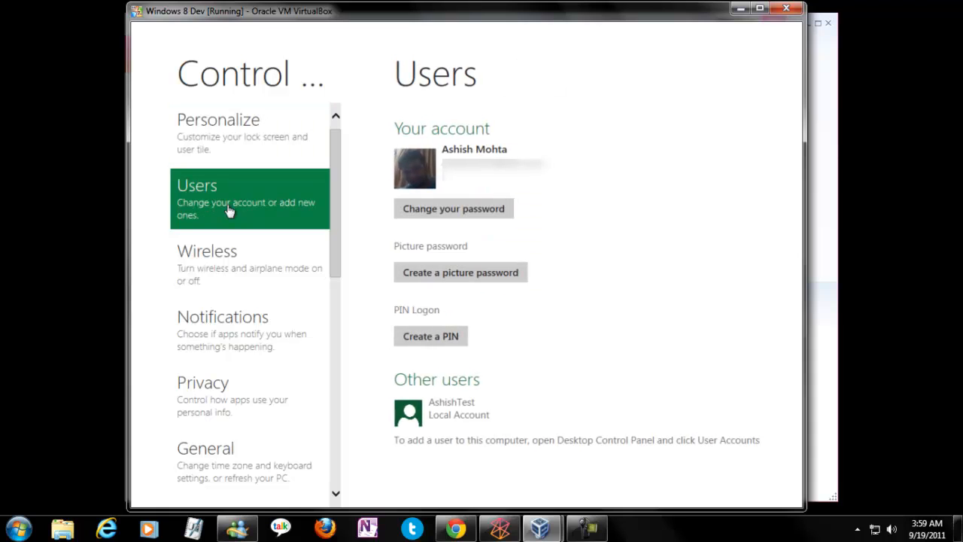
mouse_move(564, 286)
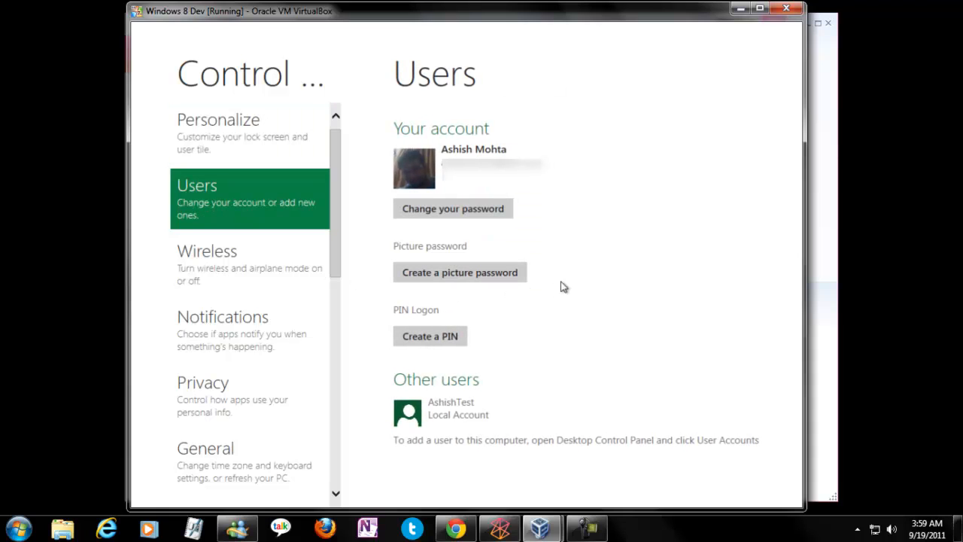
mouse_move(278, 278)
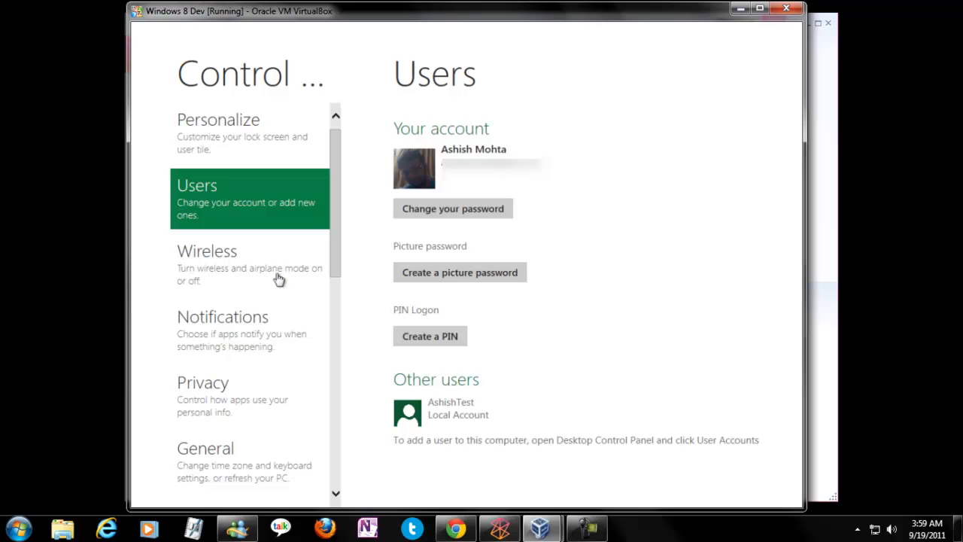
scroll("down", 3)
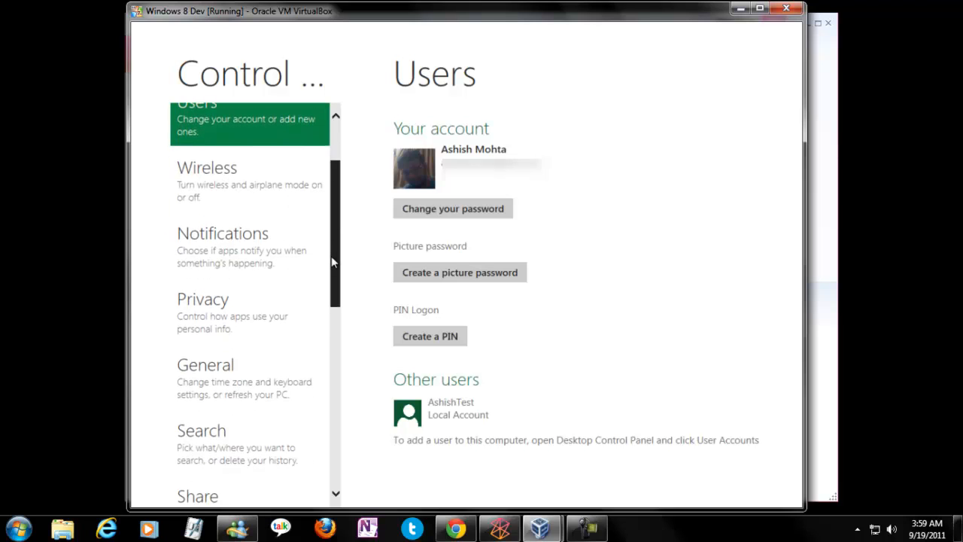
scroll("down", 3)
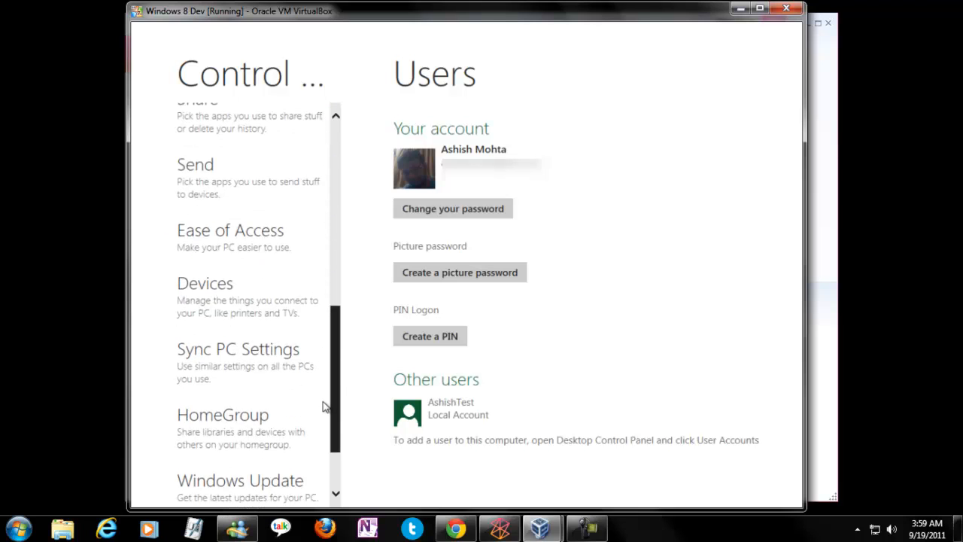
scroll("up", 3)
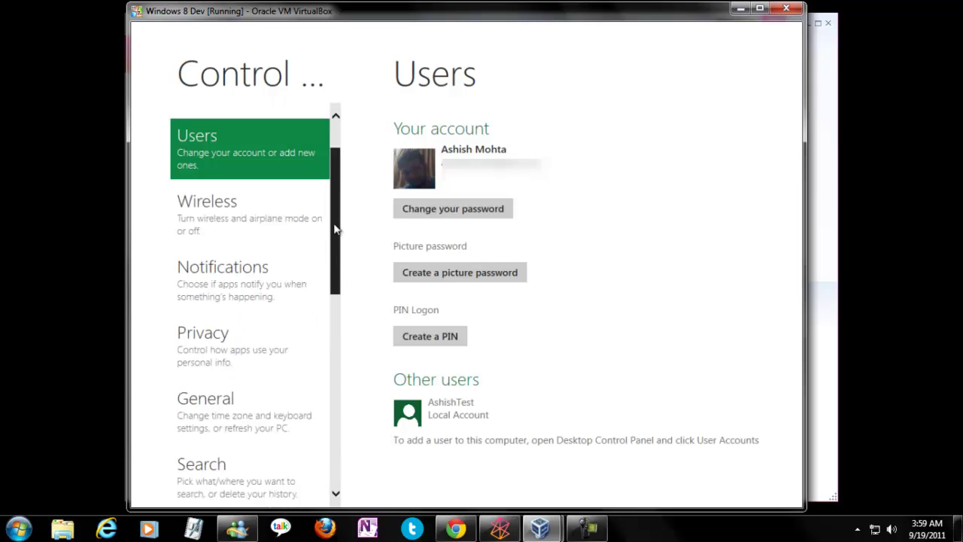
scroll("up", 3)
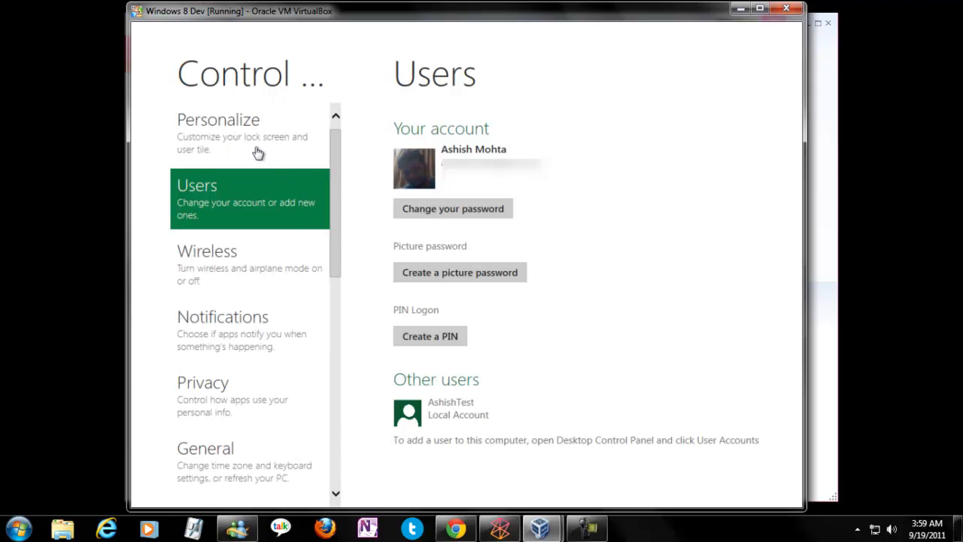
Glance at Personalize and Users, then return to the second PC's classic desktop.
left_click(218, 134)
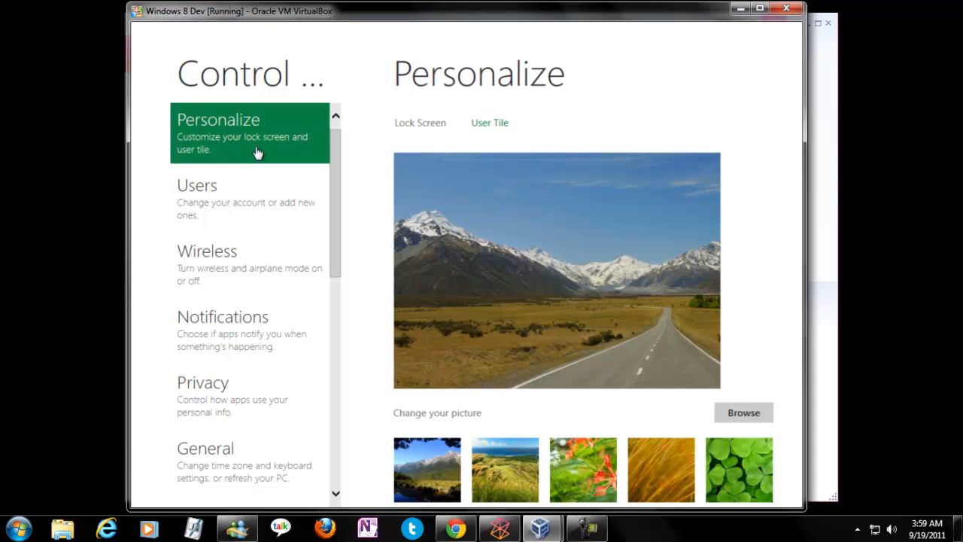
left_click(218, 199)
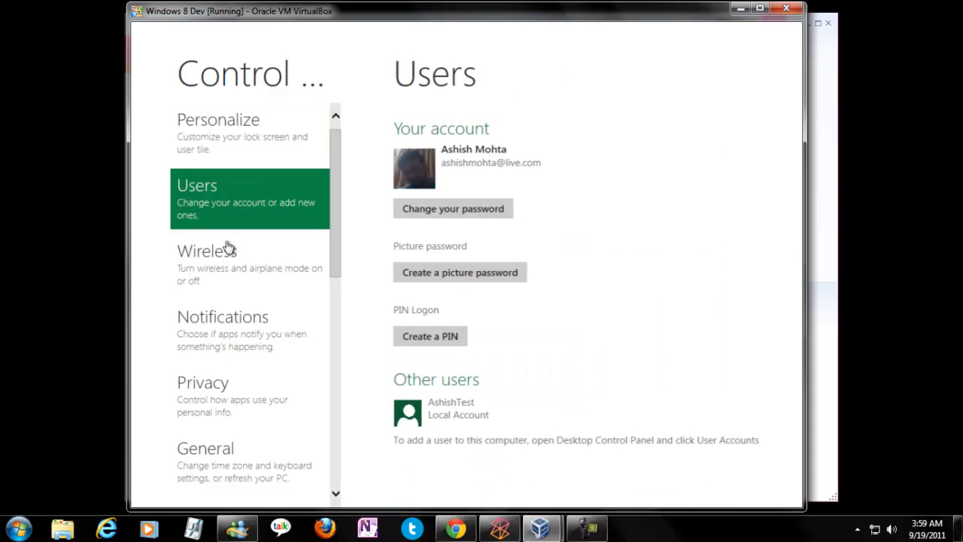
left_click(208, 250)
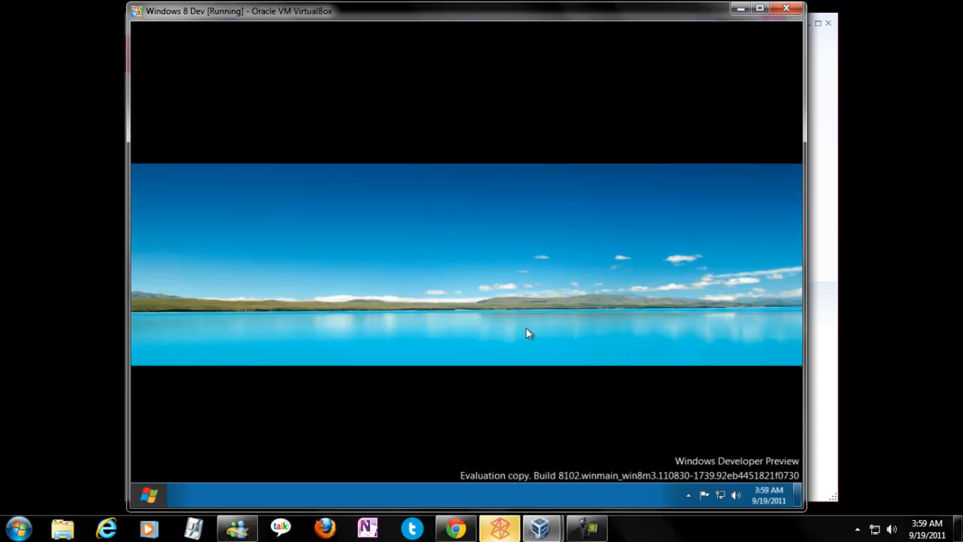
mouse_move(448, 331)
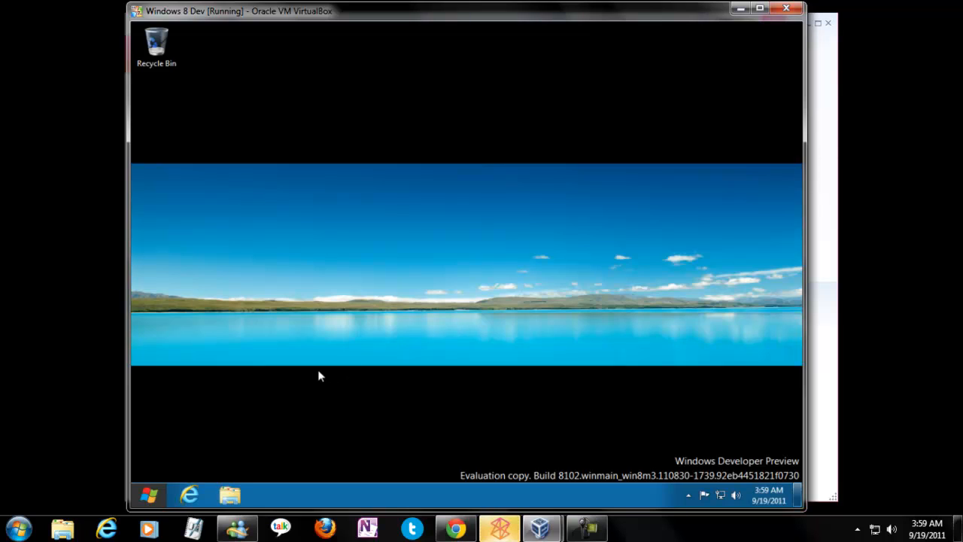
mouse_move(258, 390)
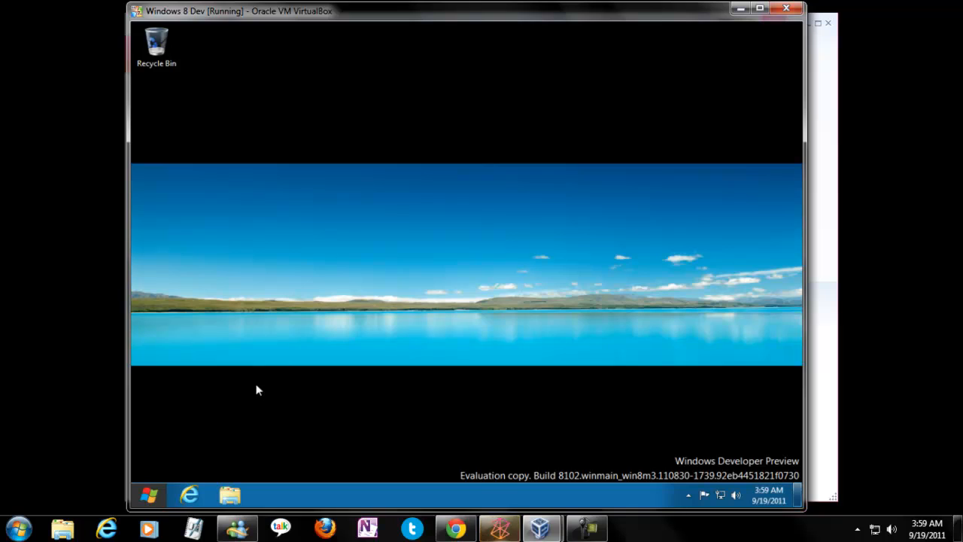